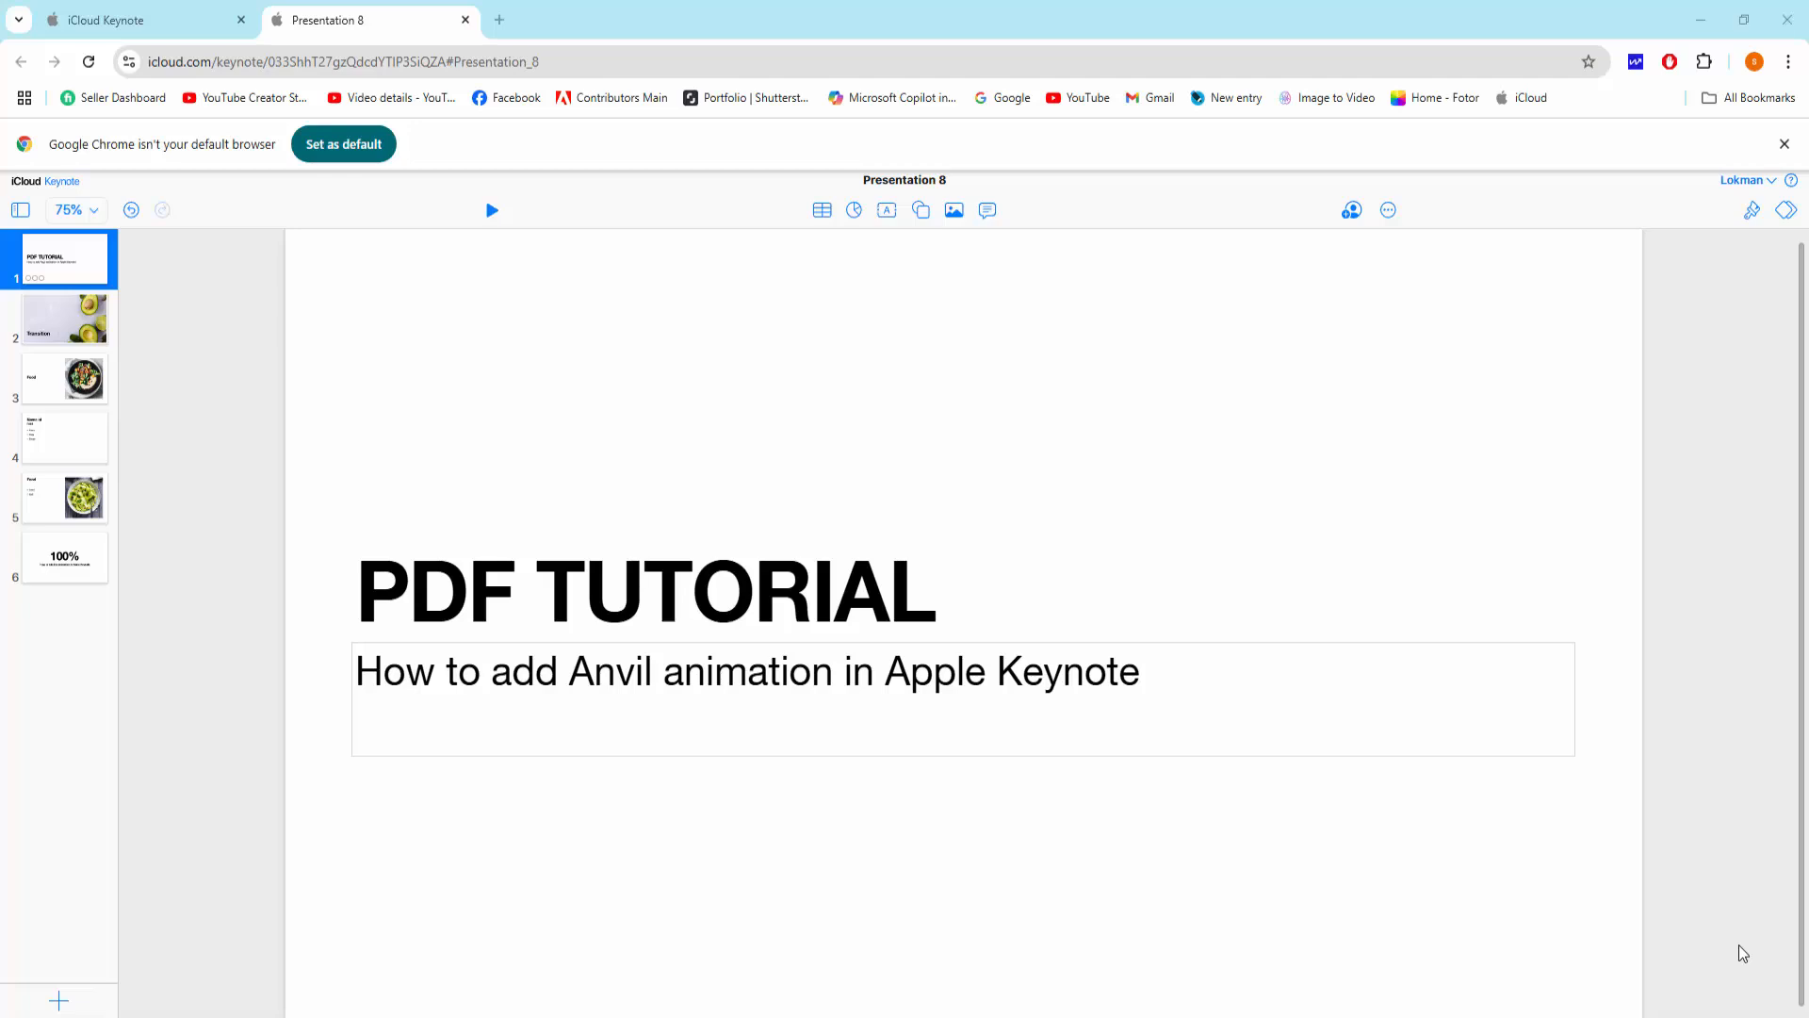
{"action": "mouse_move", "coordinate": [1232, 453]}
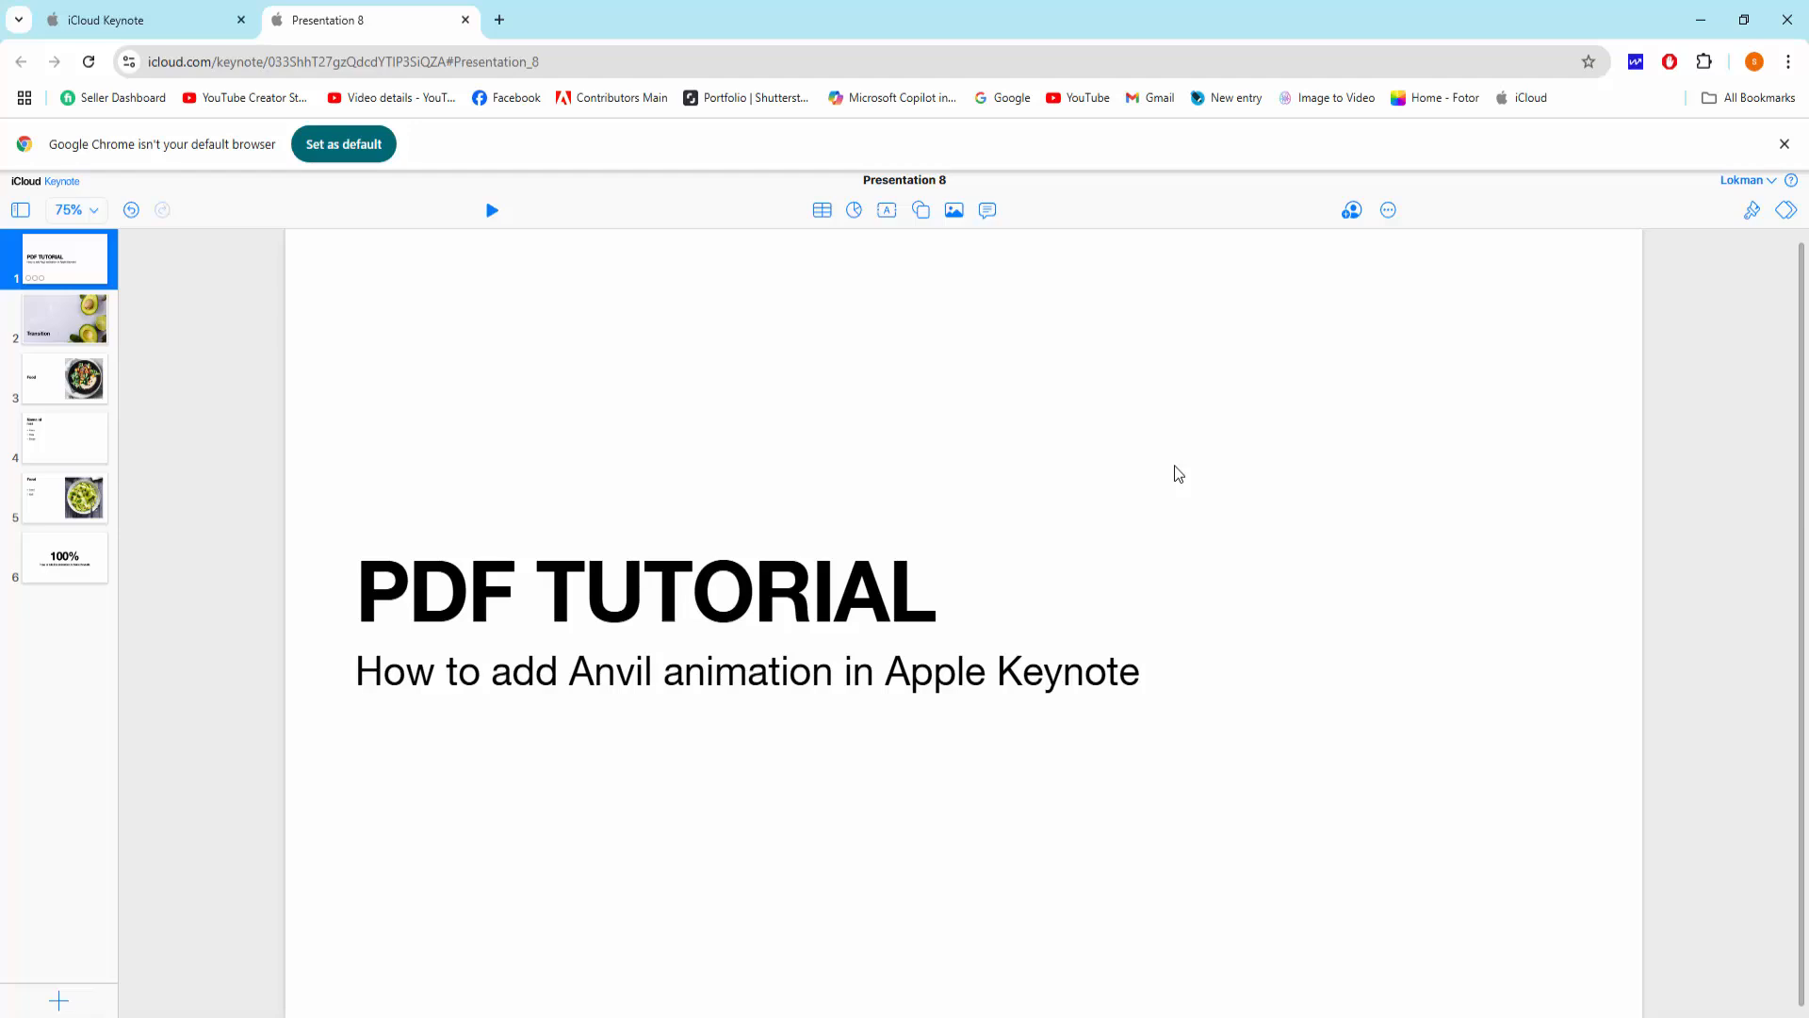
{"action": "mouse_move", "coordinate": [1129, 458]}
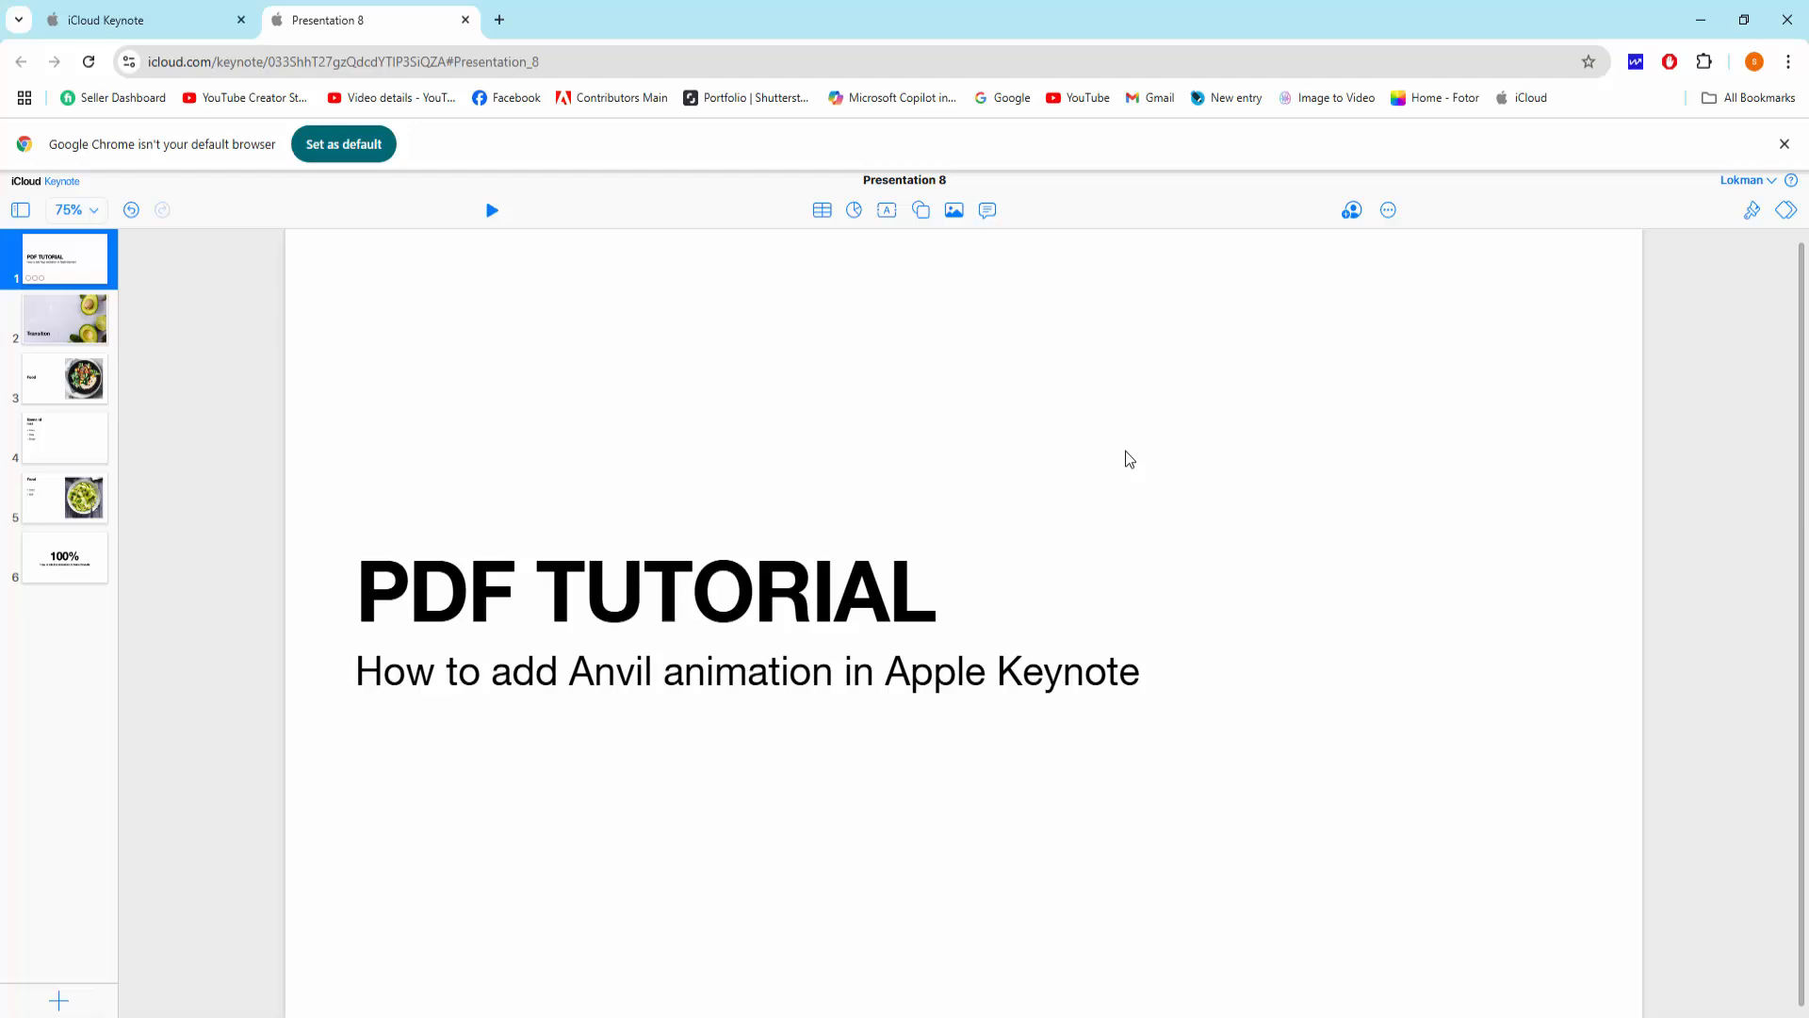
{"action": "mouse_move", "coordinate": [617, 713]}
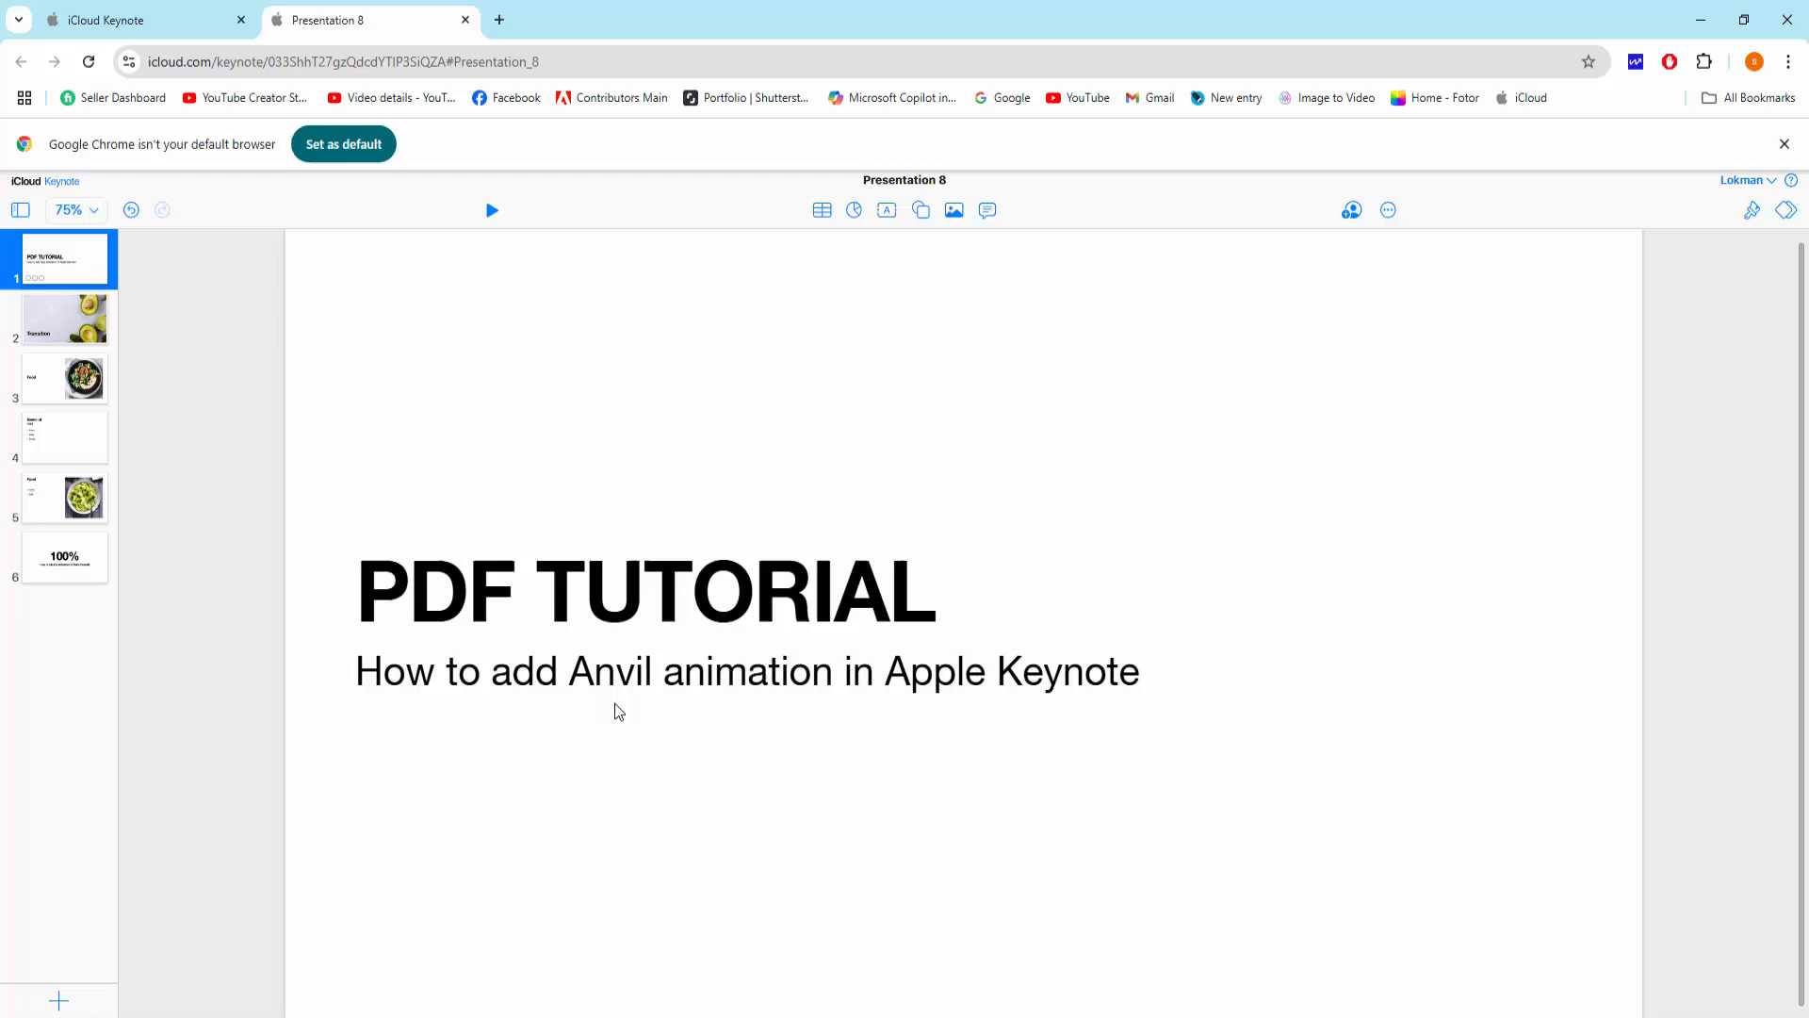
{"action": "mouse_move", "coordinate": [924, 678]}
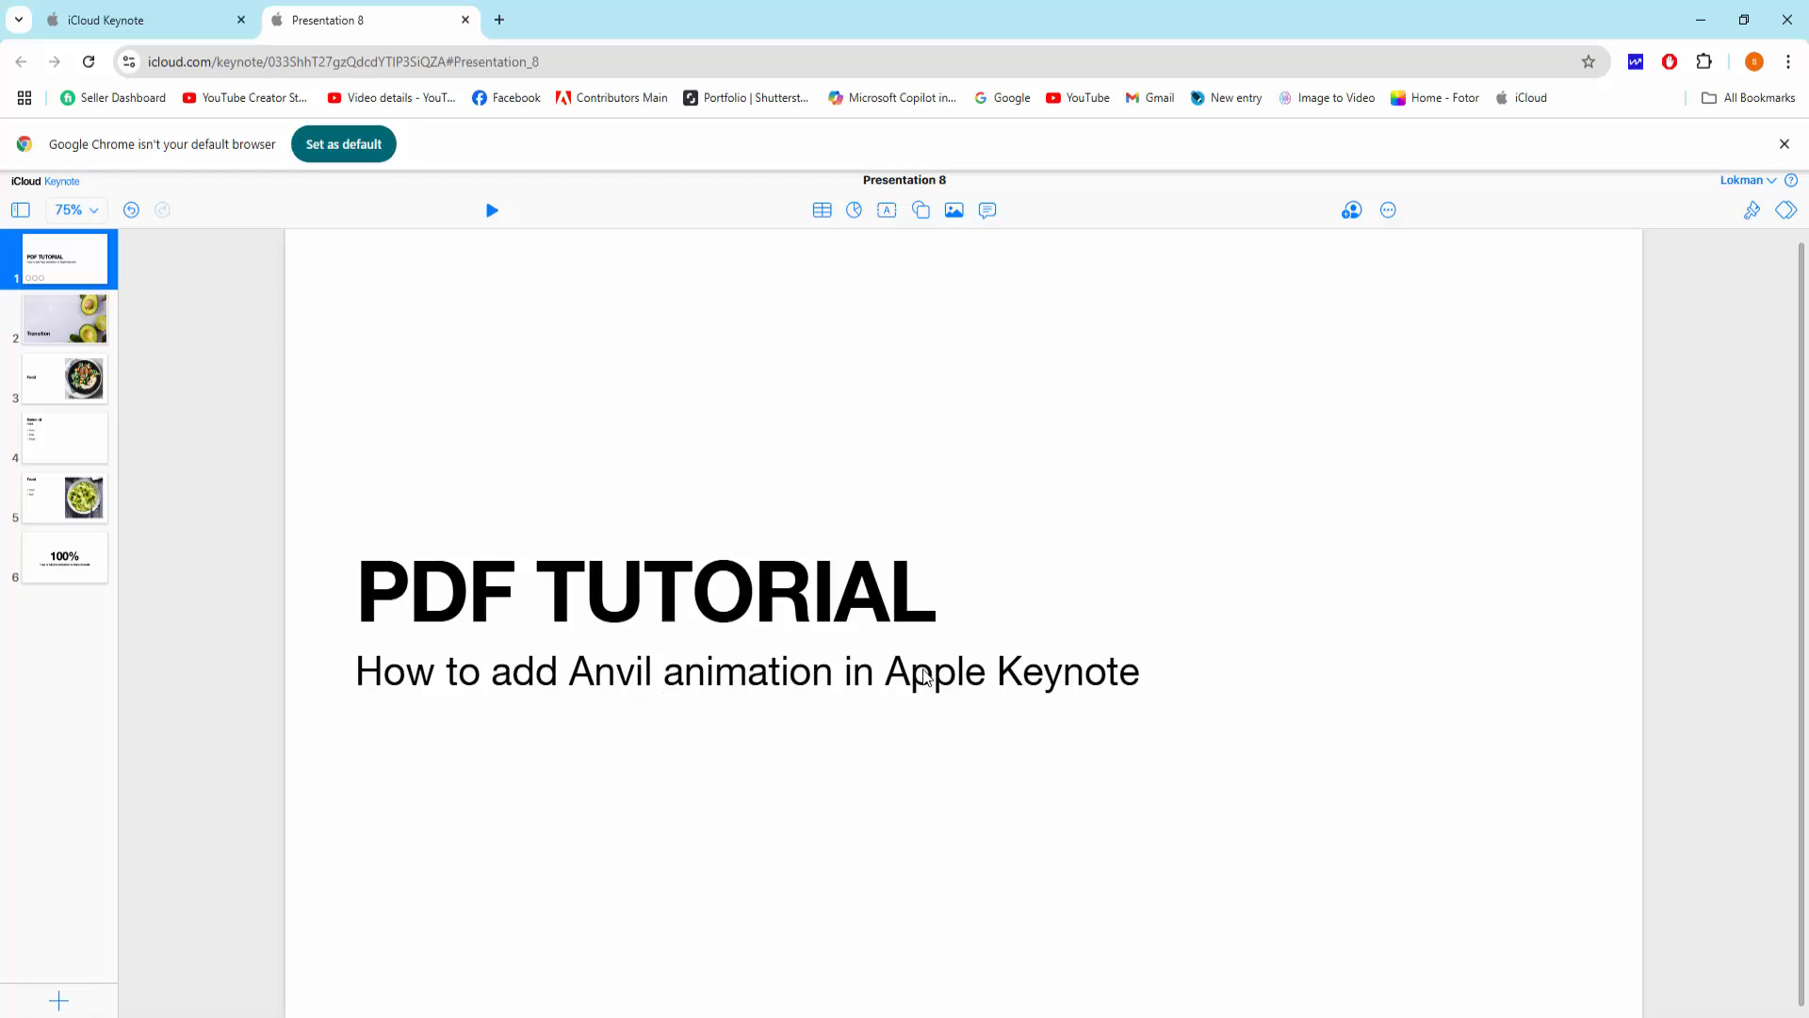
{"action": "mouse_move", "coordinate": [957, 698]}
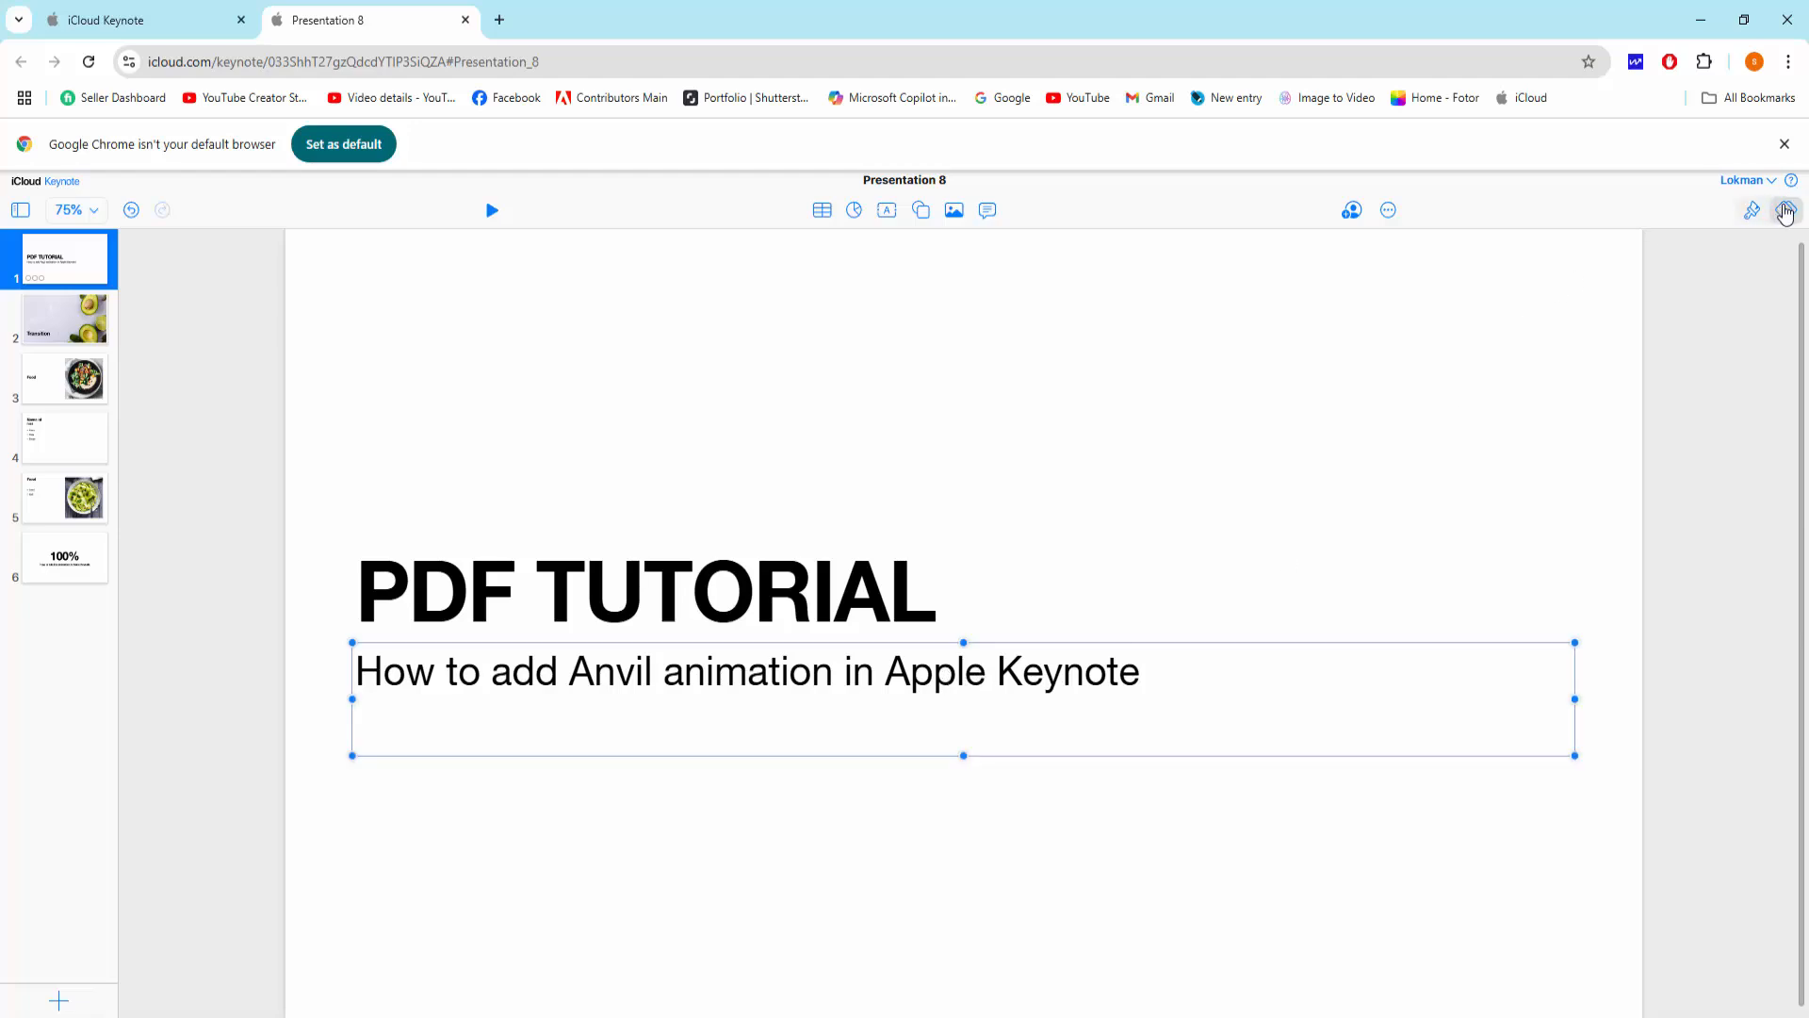
Replace the subtitle's Twist and Scale build-in effect with Anvil from Special Effects
{"action": "left_click", "coordinate": [1784, 211]}
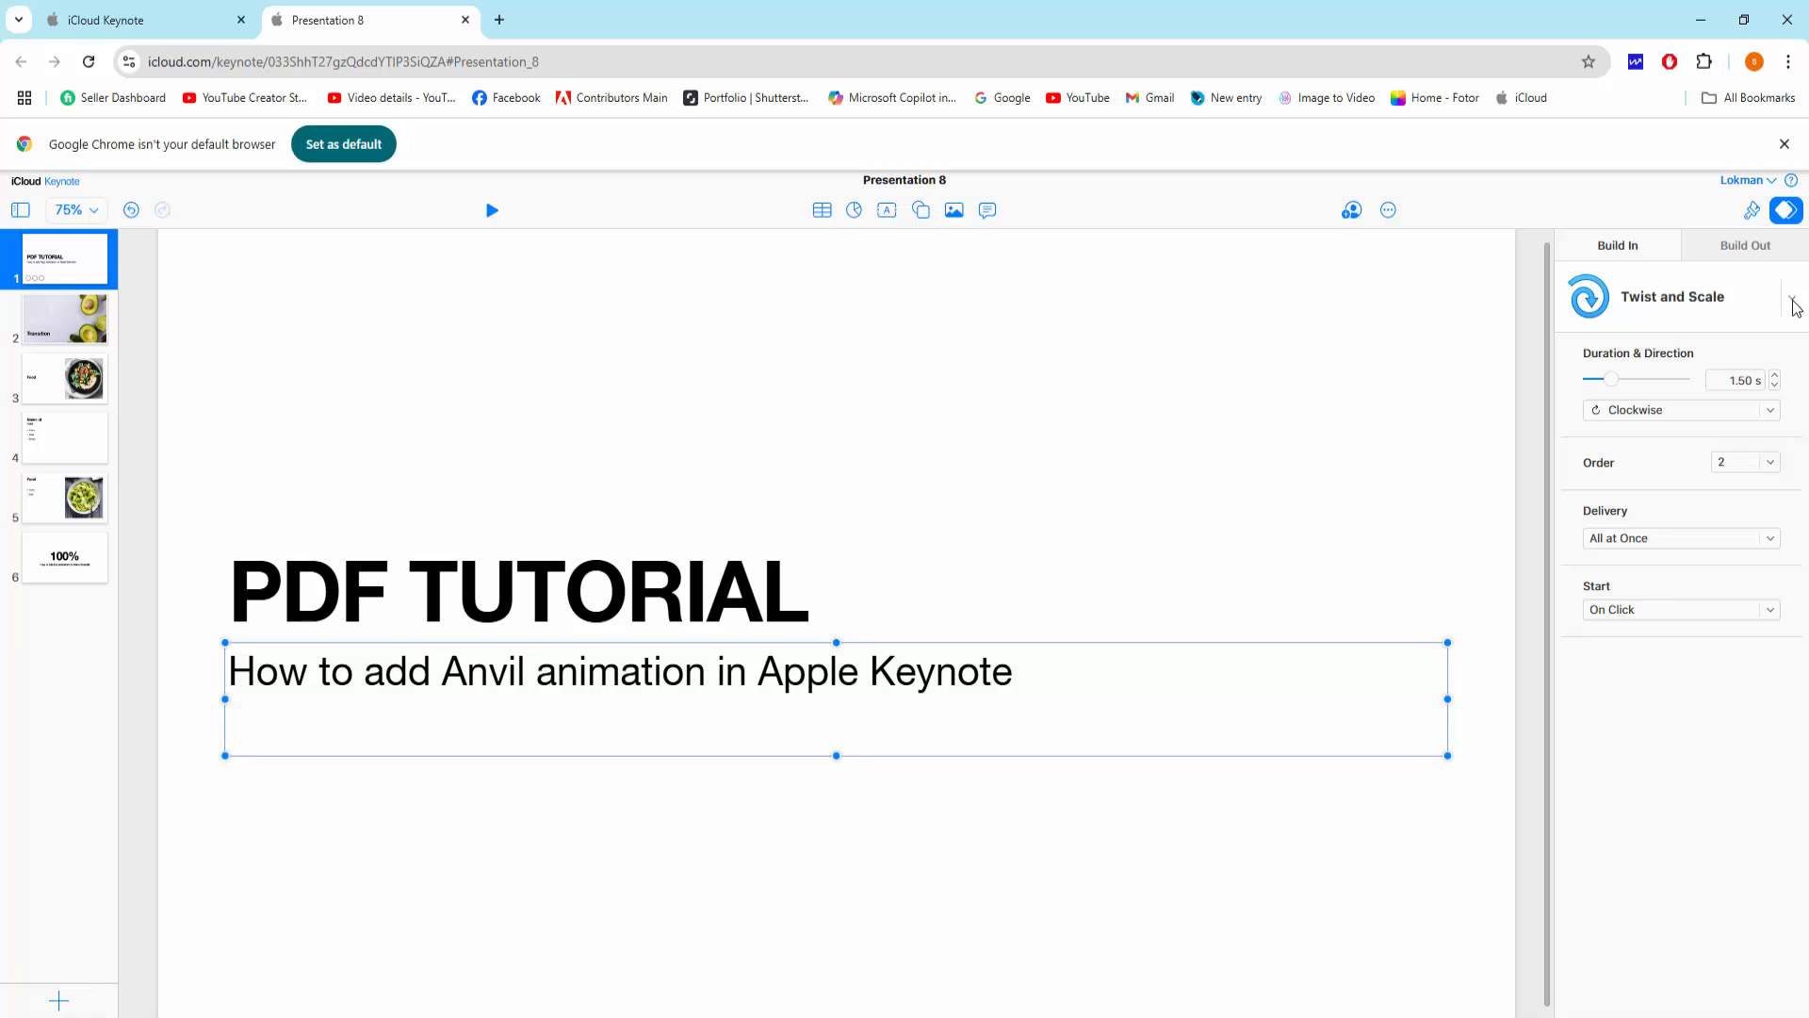
{"action": "left_click", "coordinate": [1662, 297]}
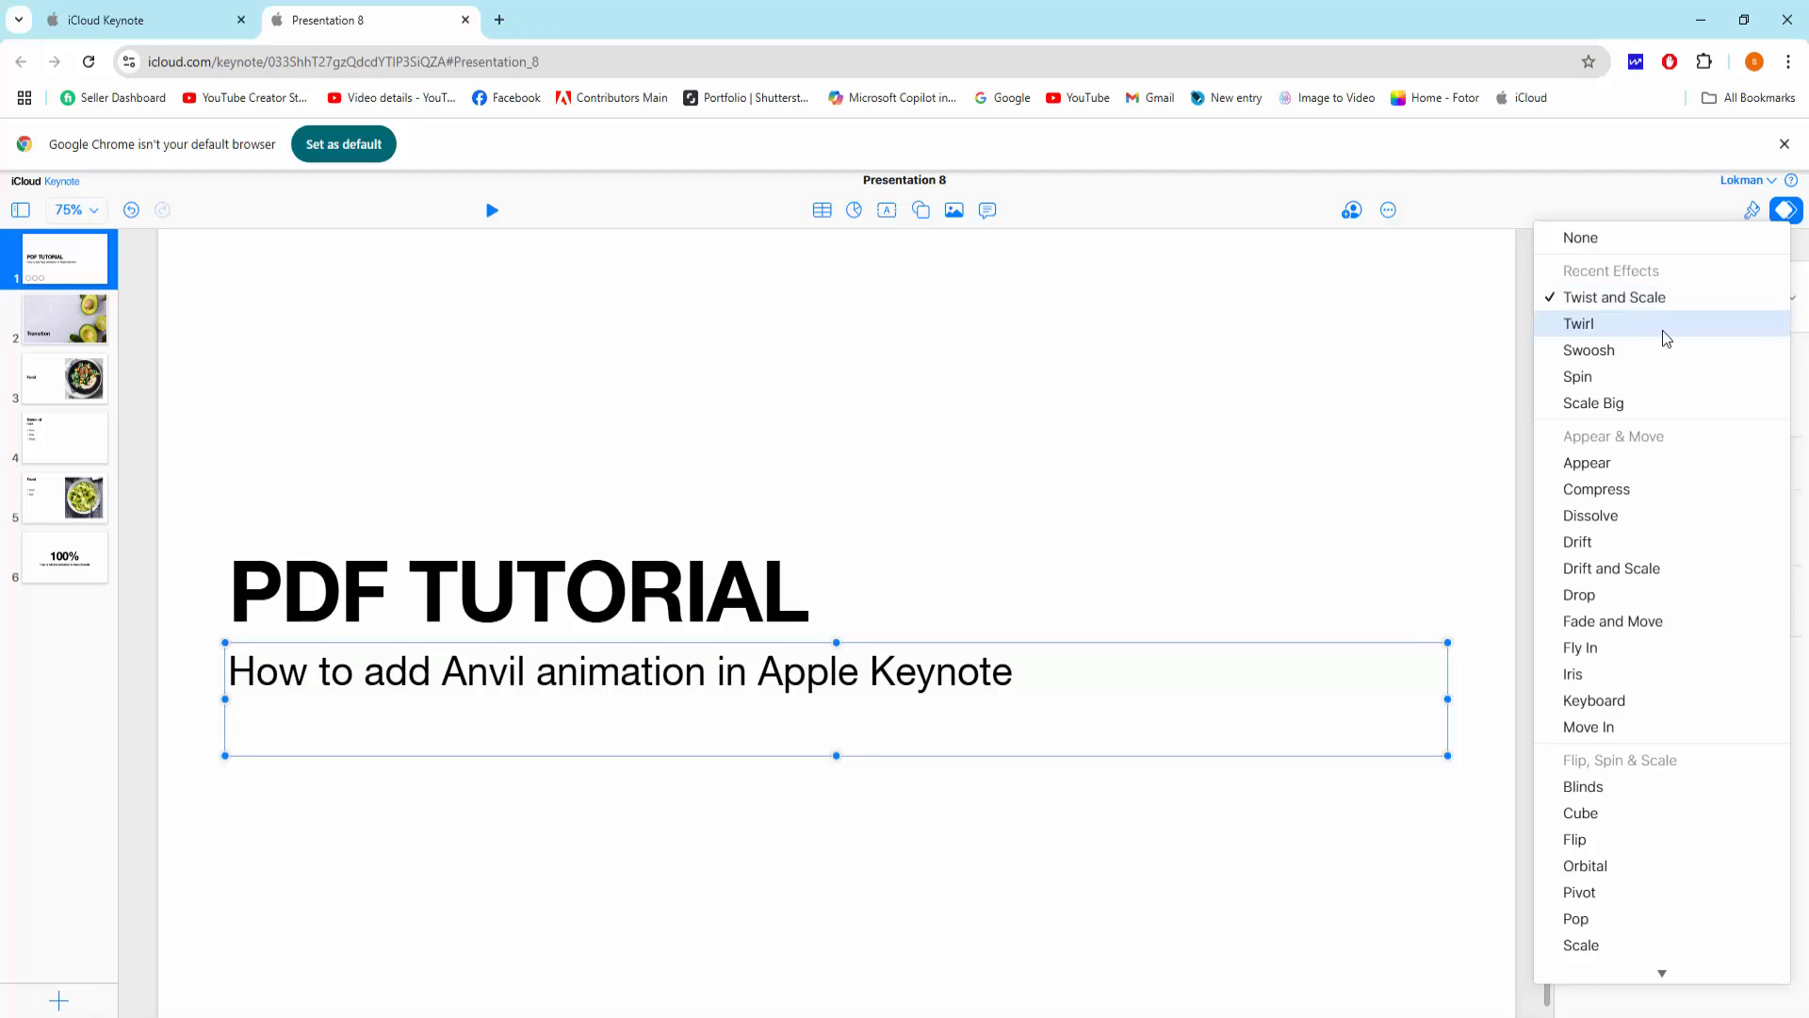
{"action": "scroll", "scroll_direction": "down", "scroll_amount": 3}
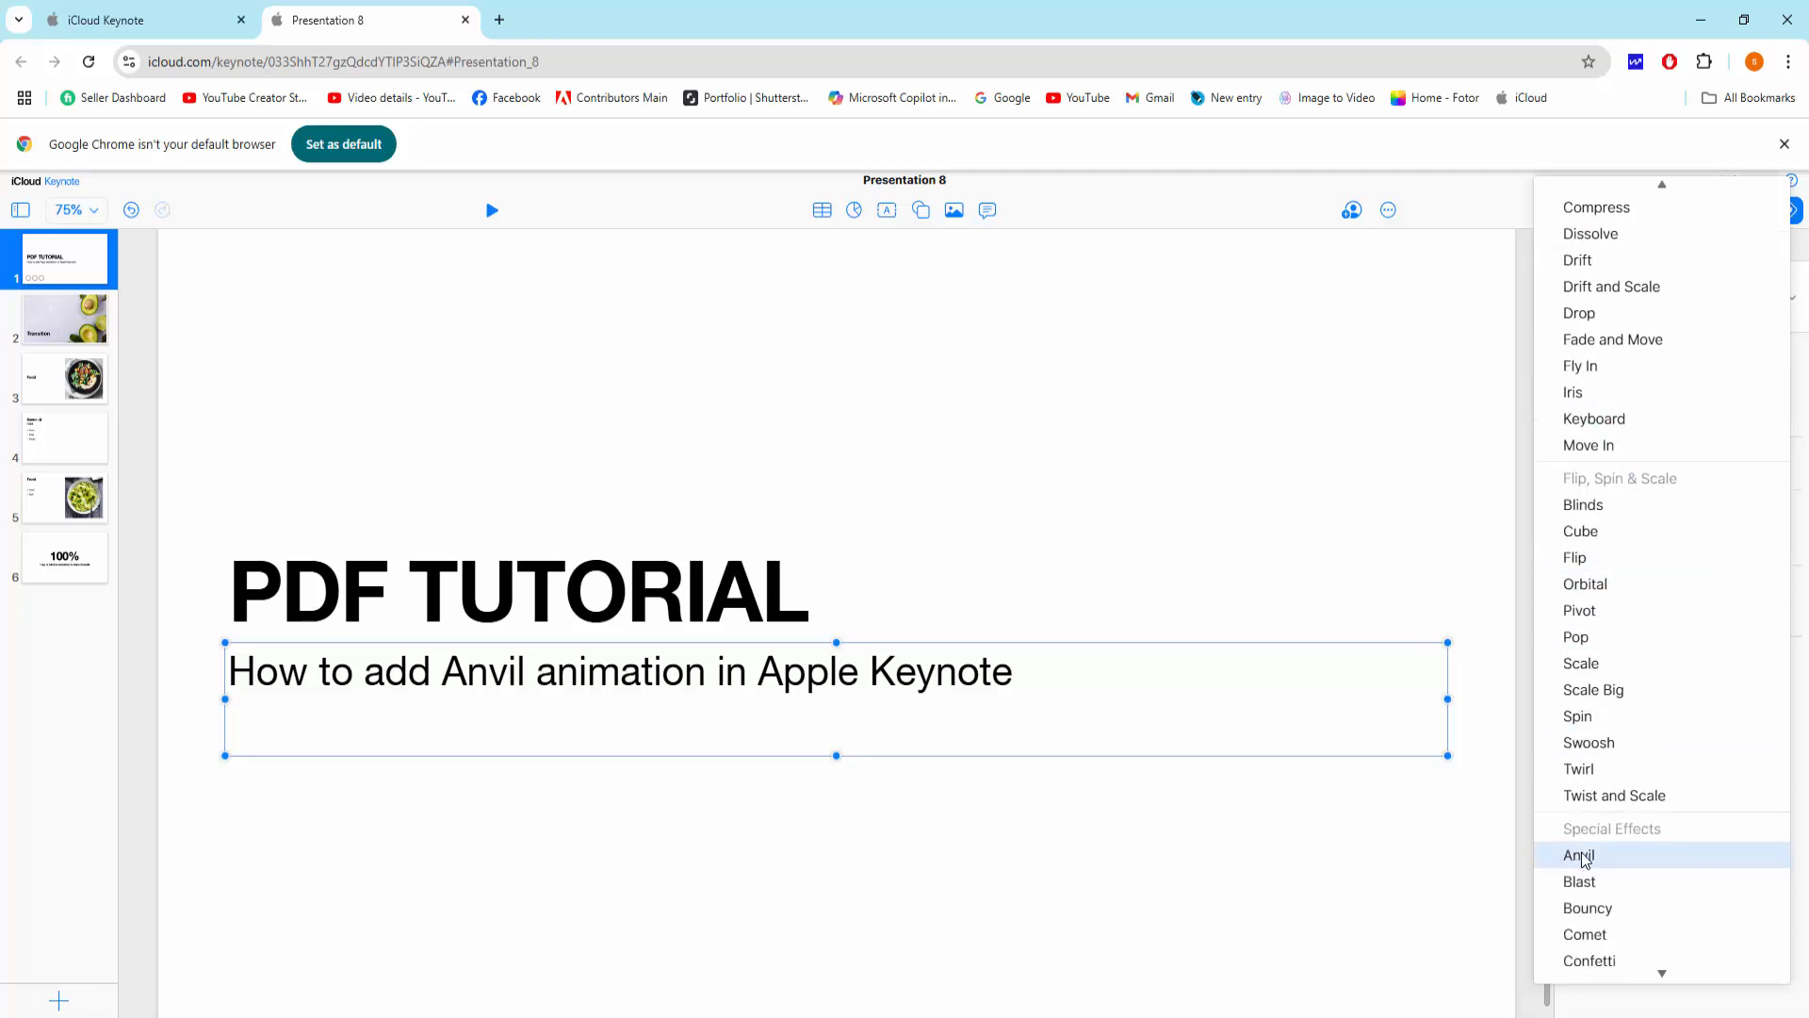
{"action": "mouse_move", "coordinate": [1606, 864]}
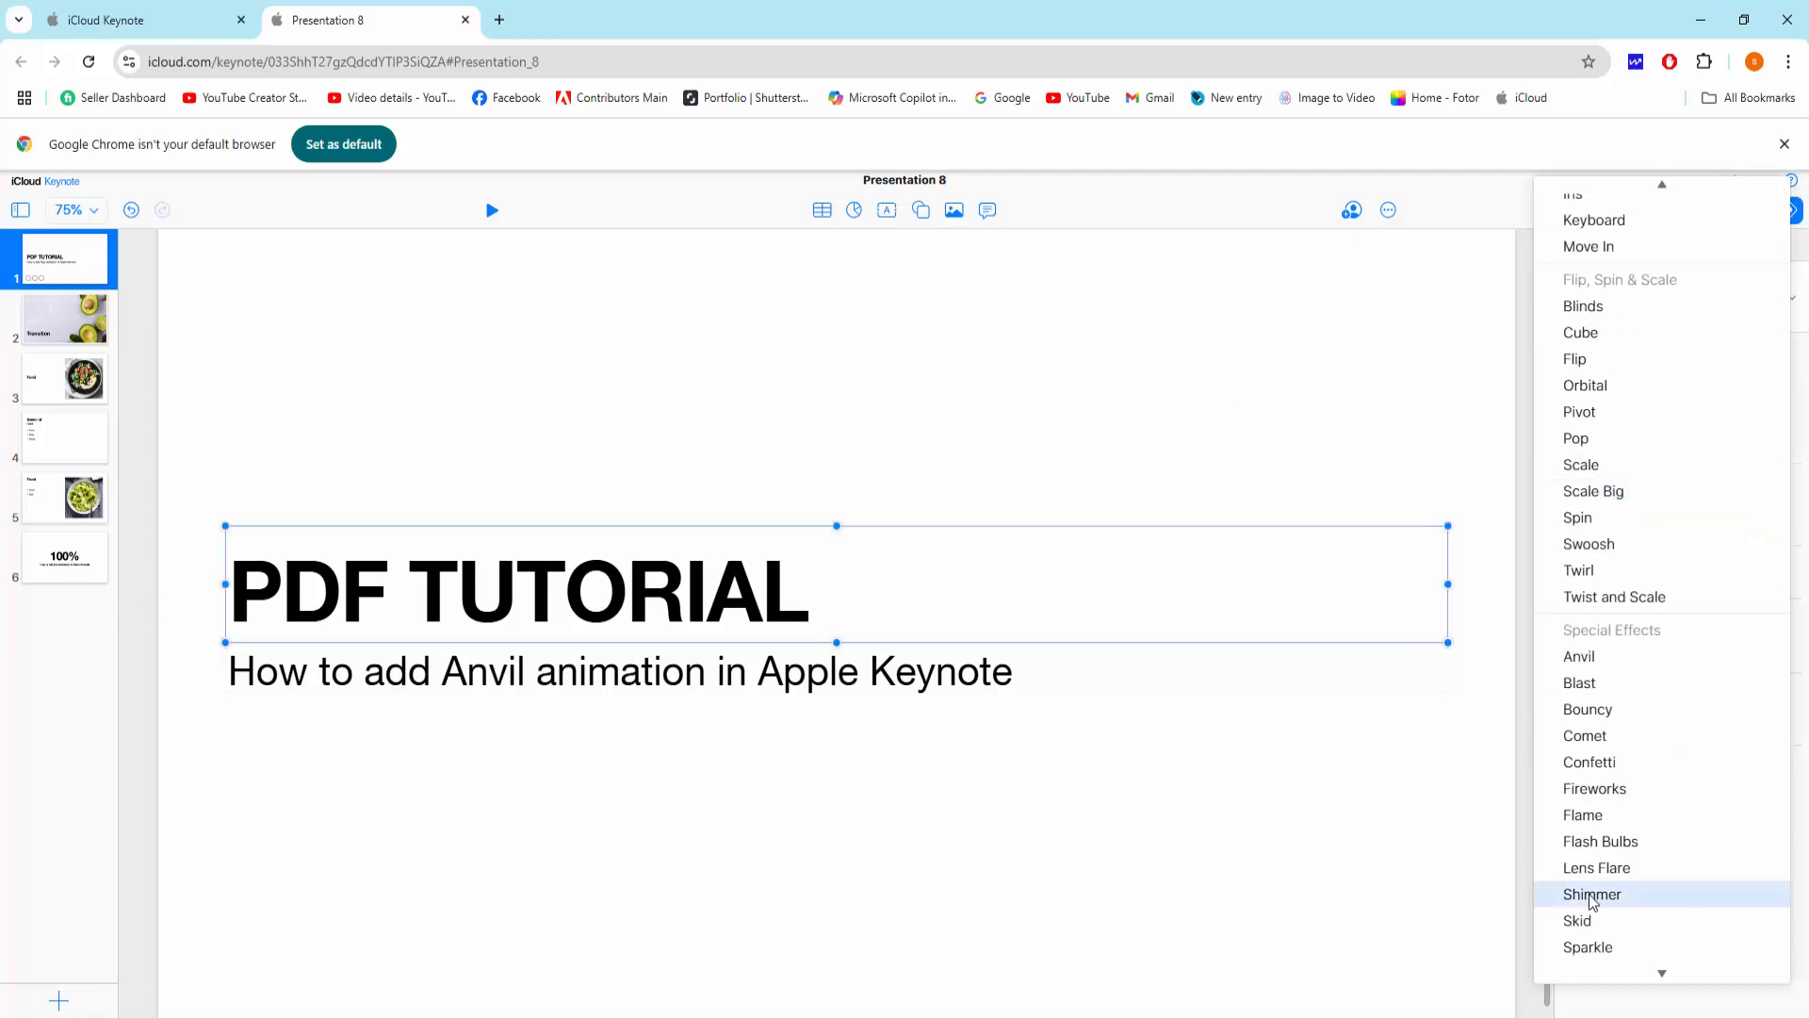
{"action": "left_click", "coordinate": [1579, 656]}
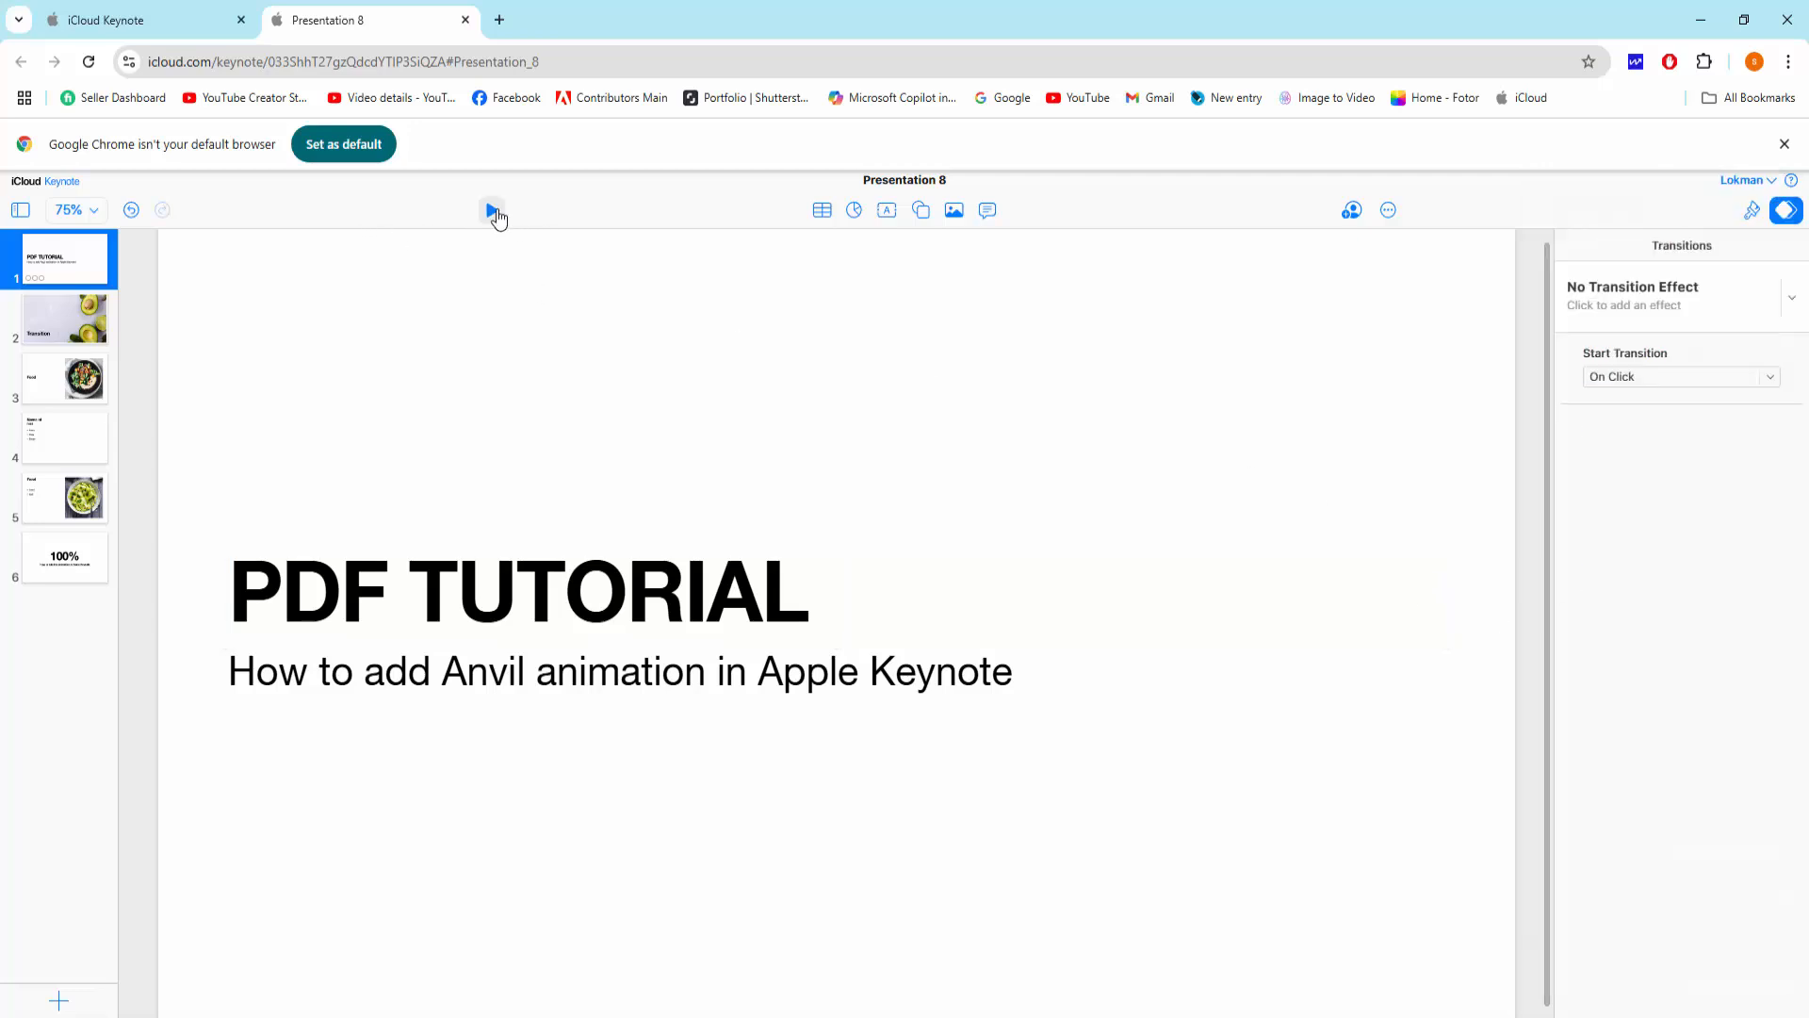
{"action": "mouse_move", "coordinate": [493, 210]}
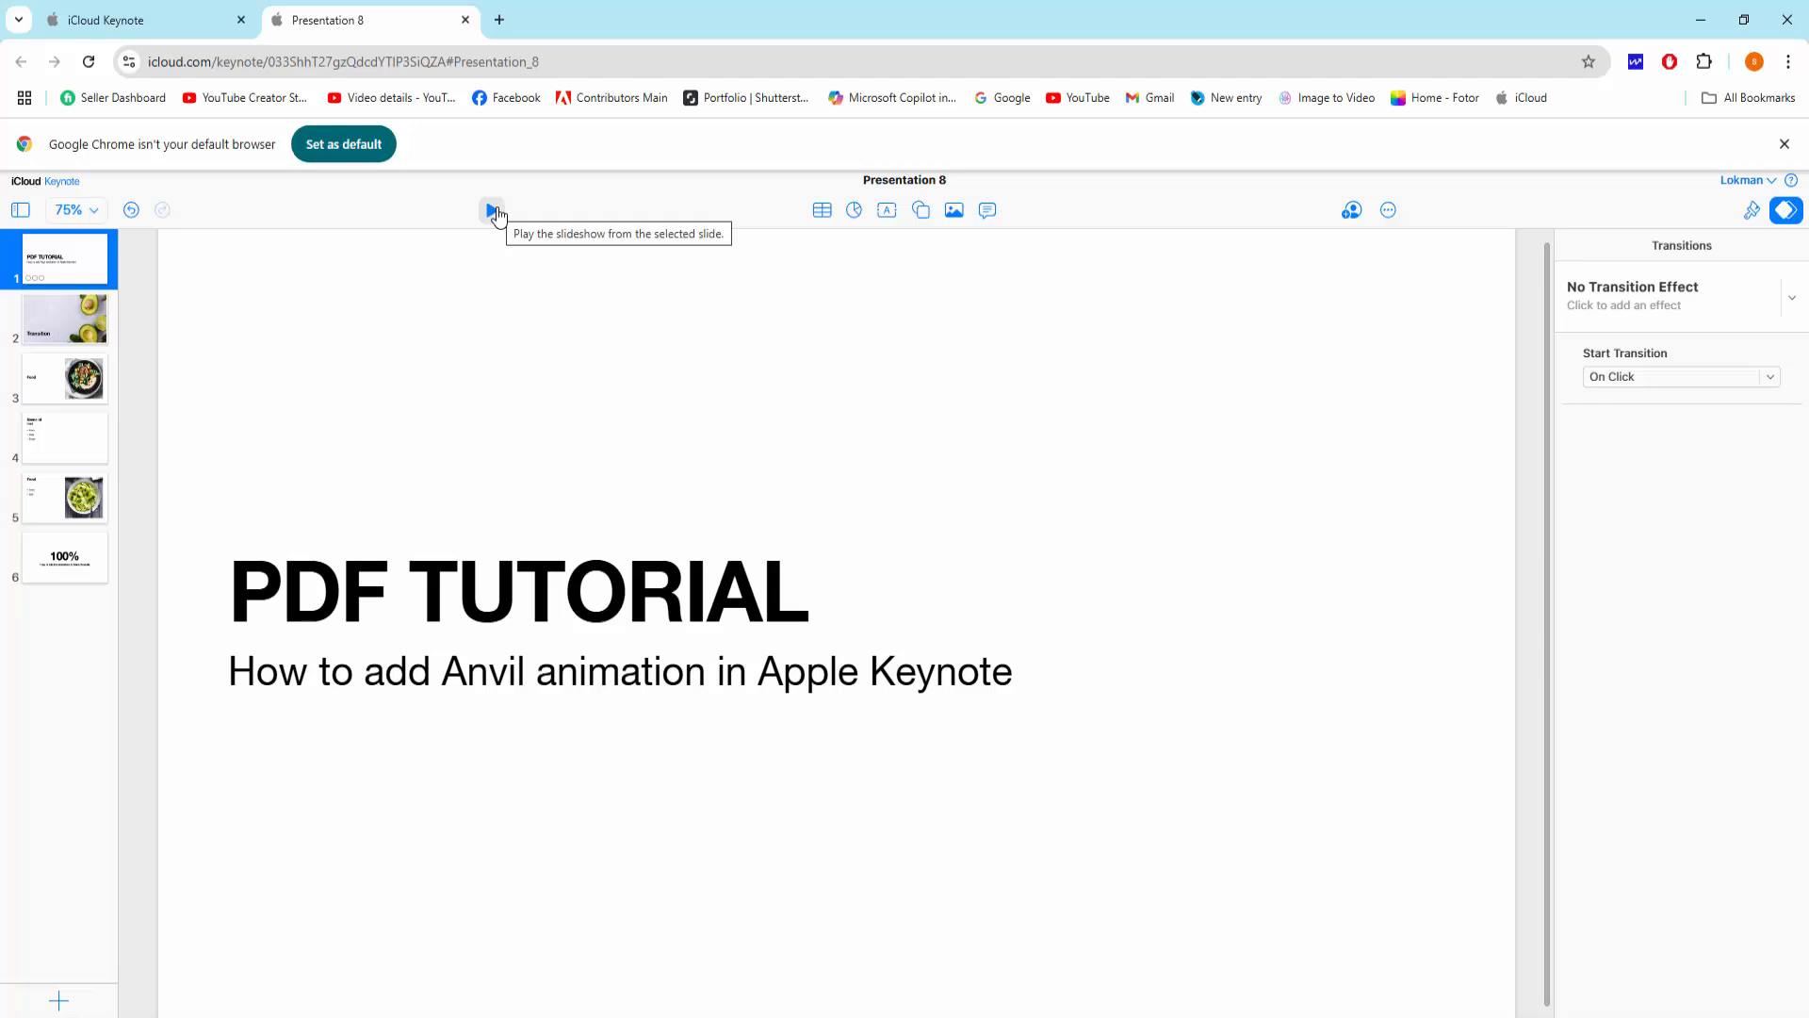
{"action": "left_click", "coordinate": [493, 210]}
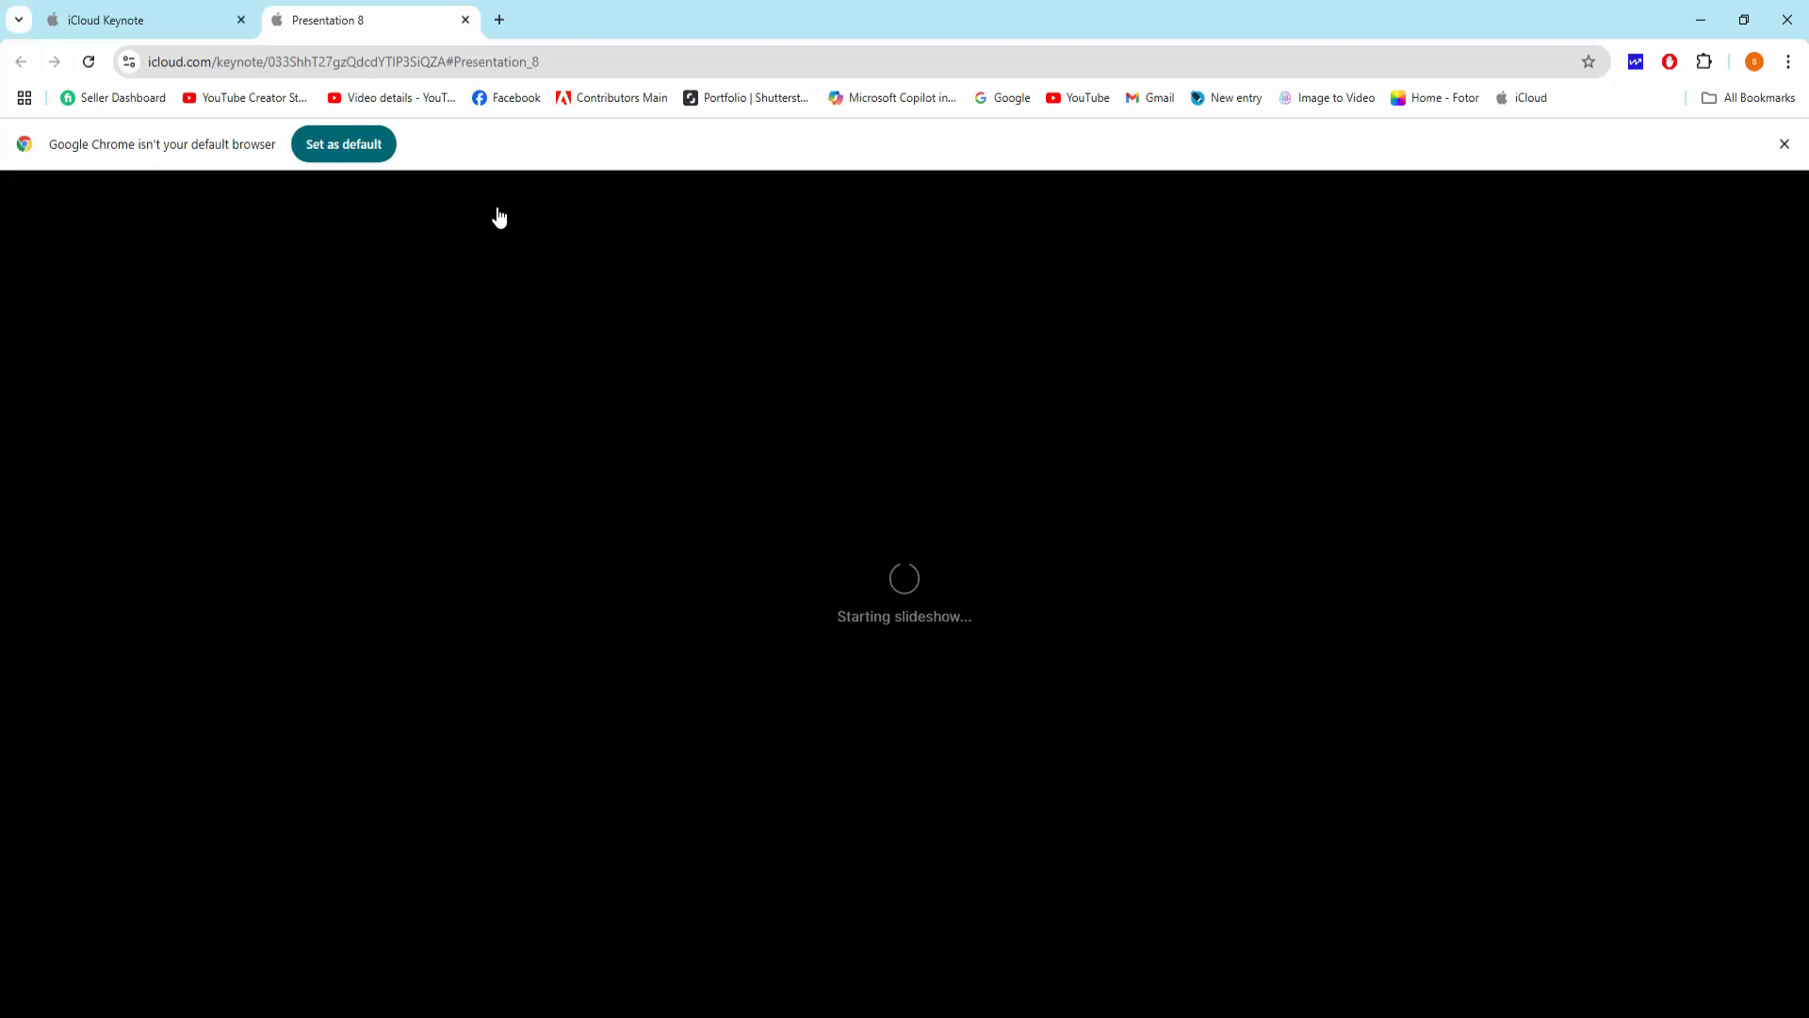
{"action": "mouse_move", "coordinate": [1063, 603]}
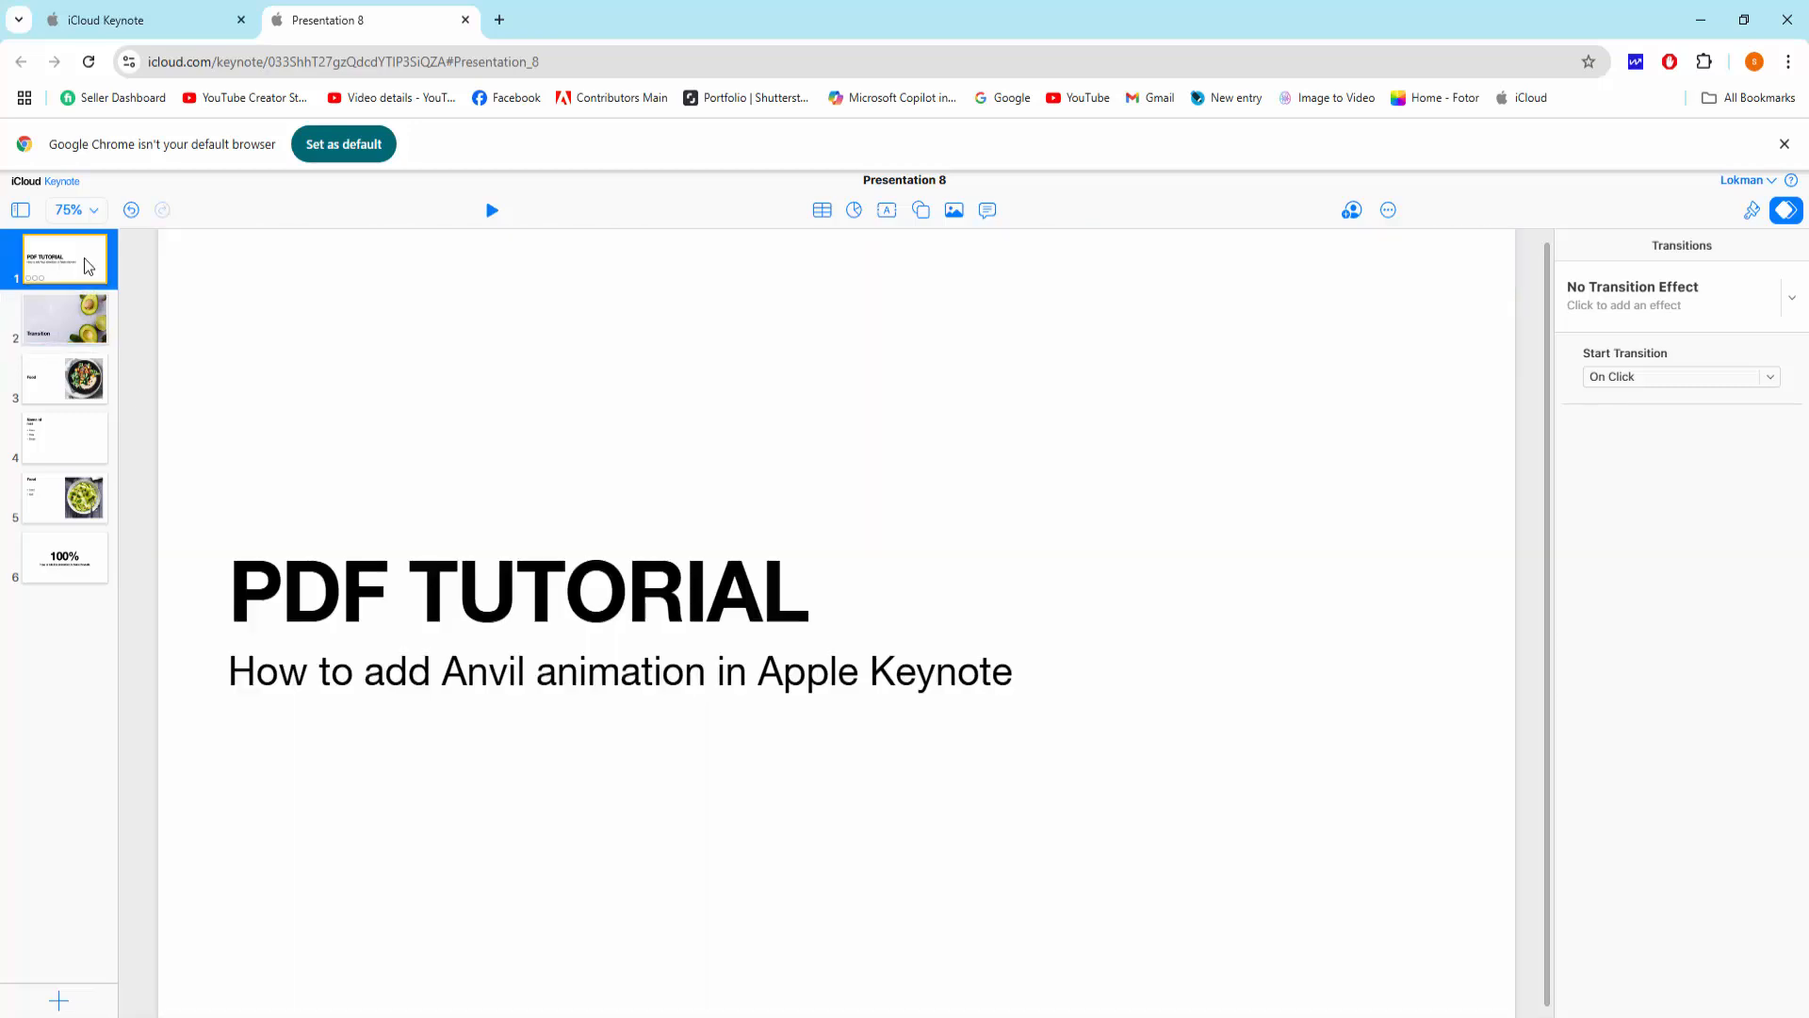
{"action": "mouse_move", "coordinate": [972, 451]}
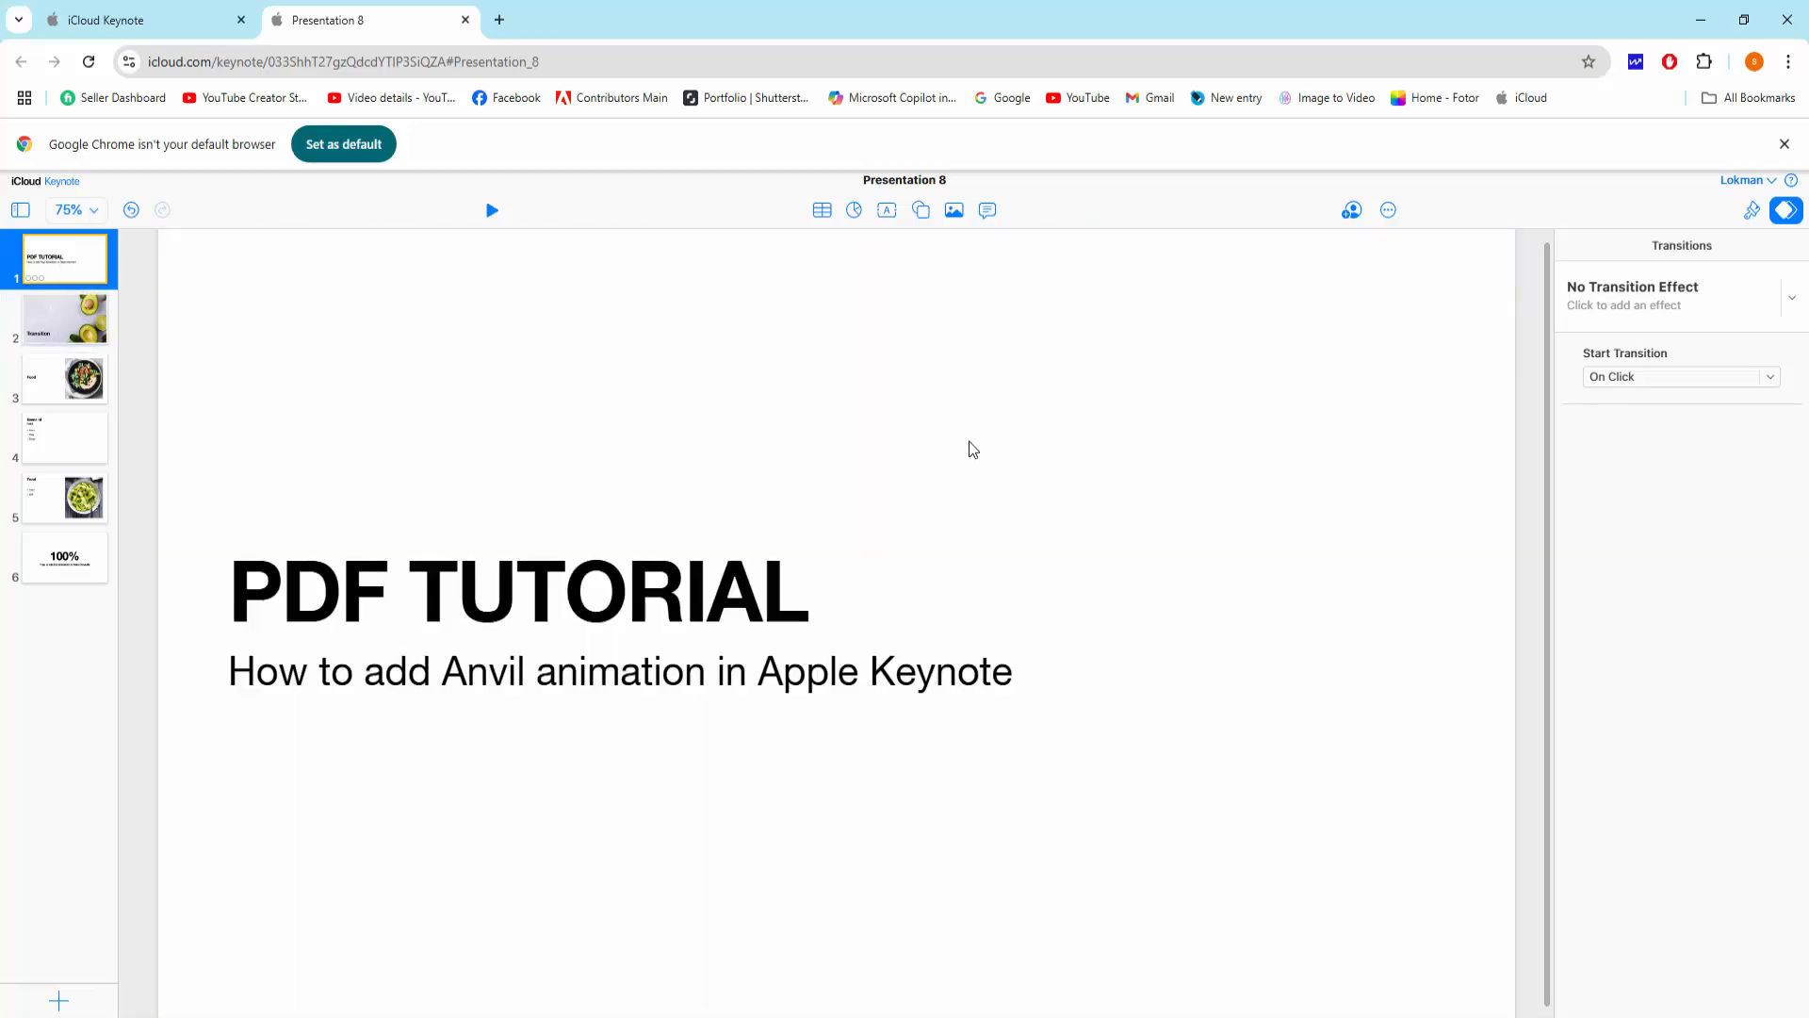
{"action": "mouse_move", "coordinate": [1090, 432]}
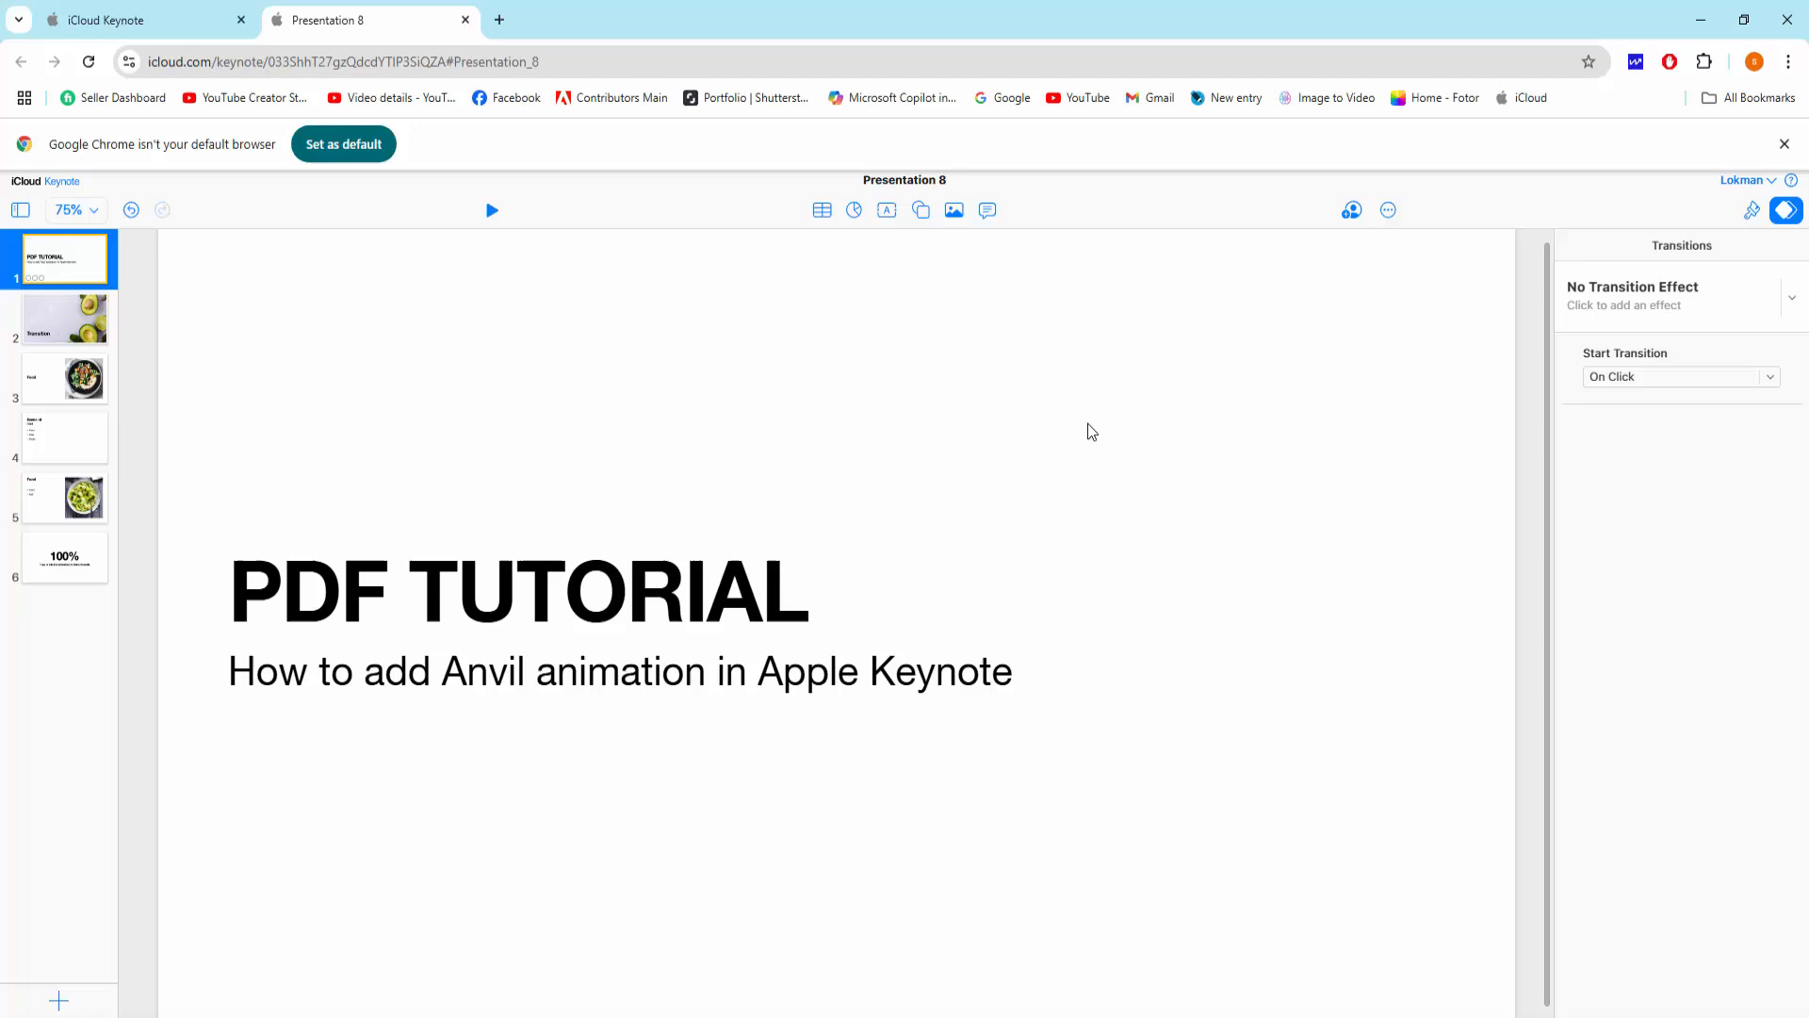
{"action": "mouse_move", "coordinate": [362, 632]}
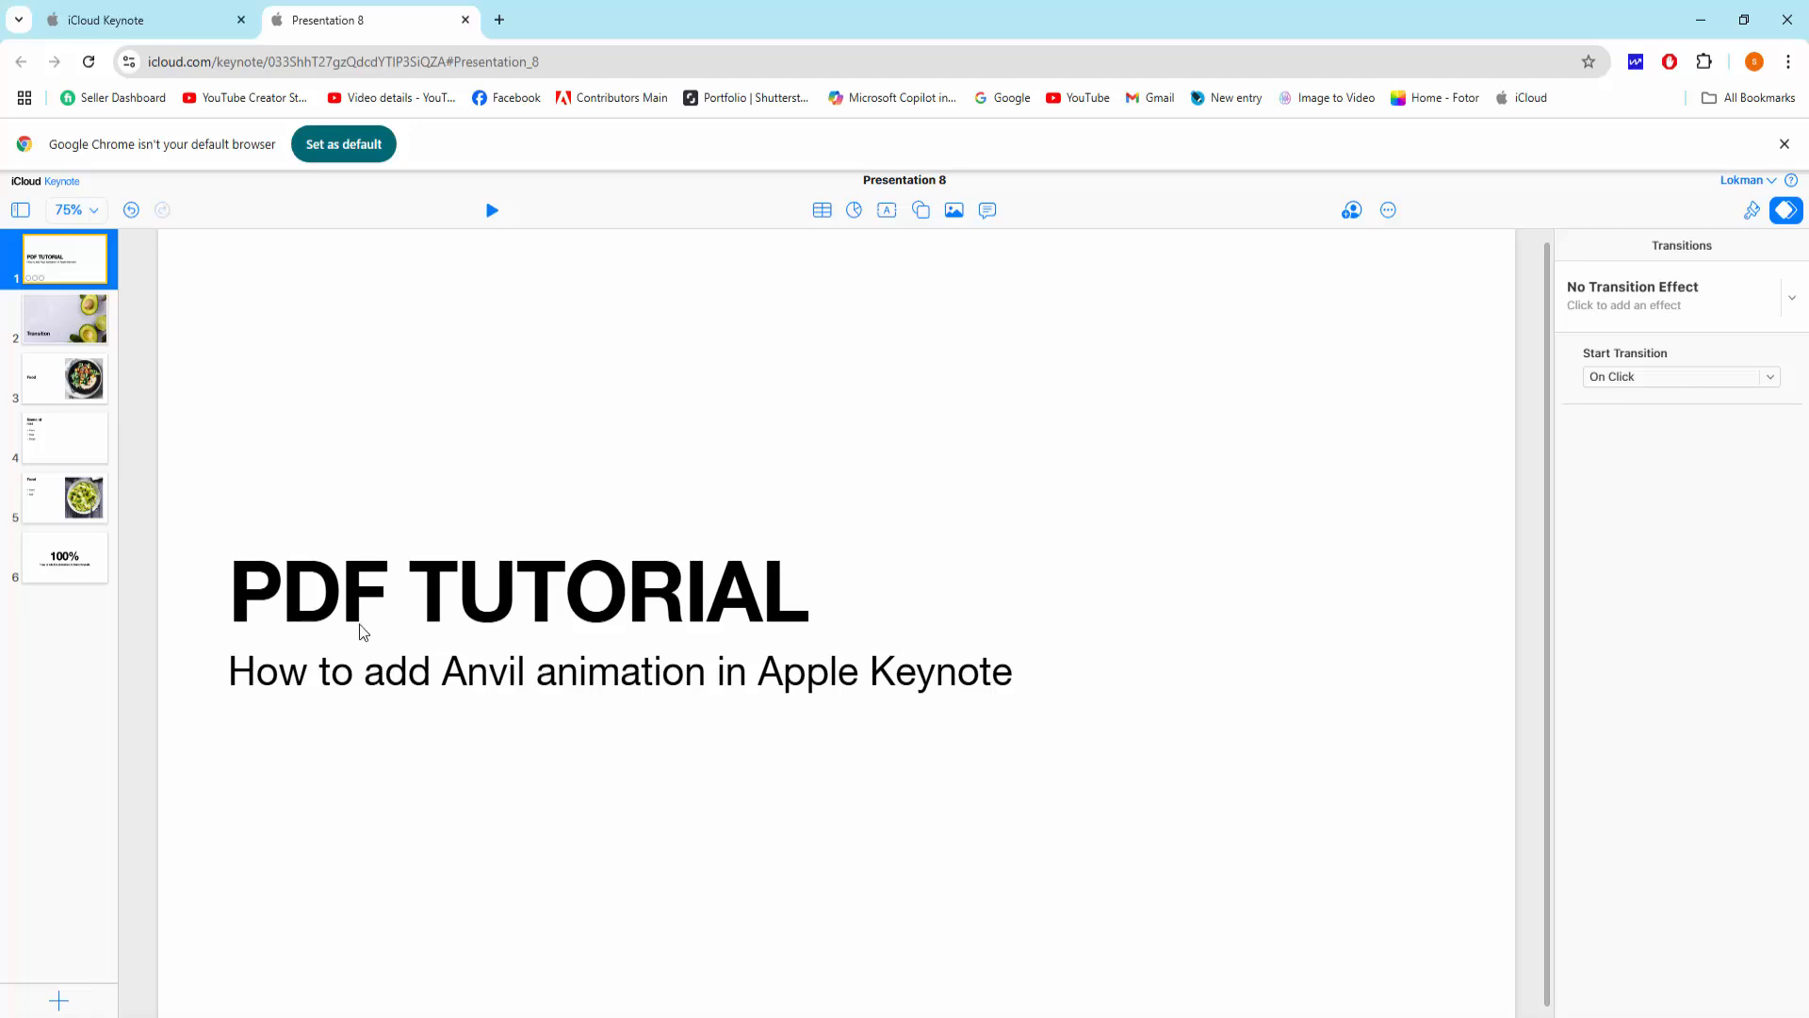
{"action": "mouse_move", "coordinate": [231, 922]}
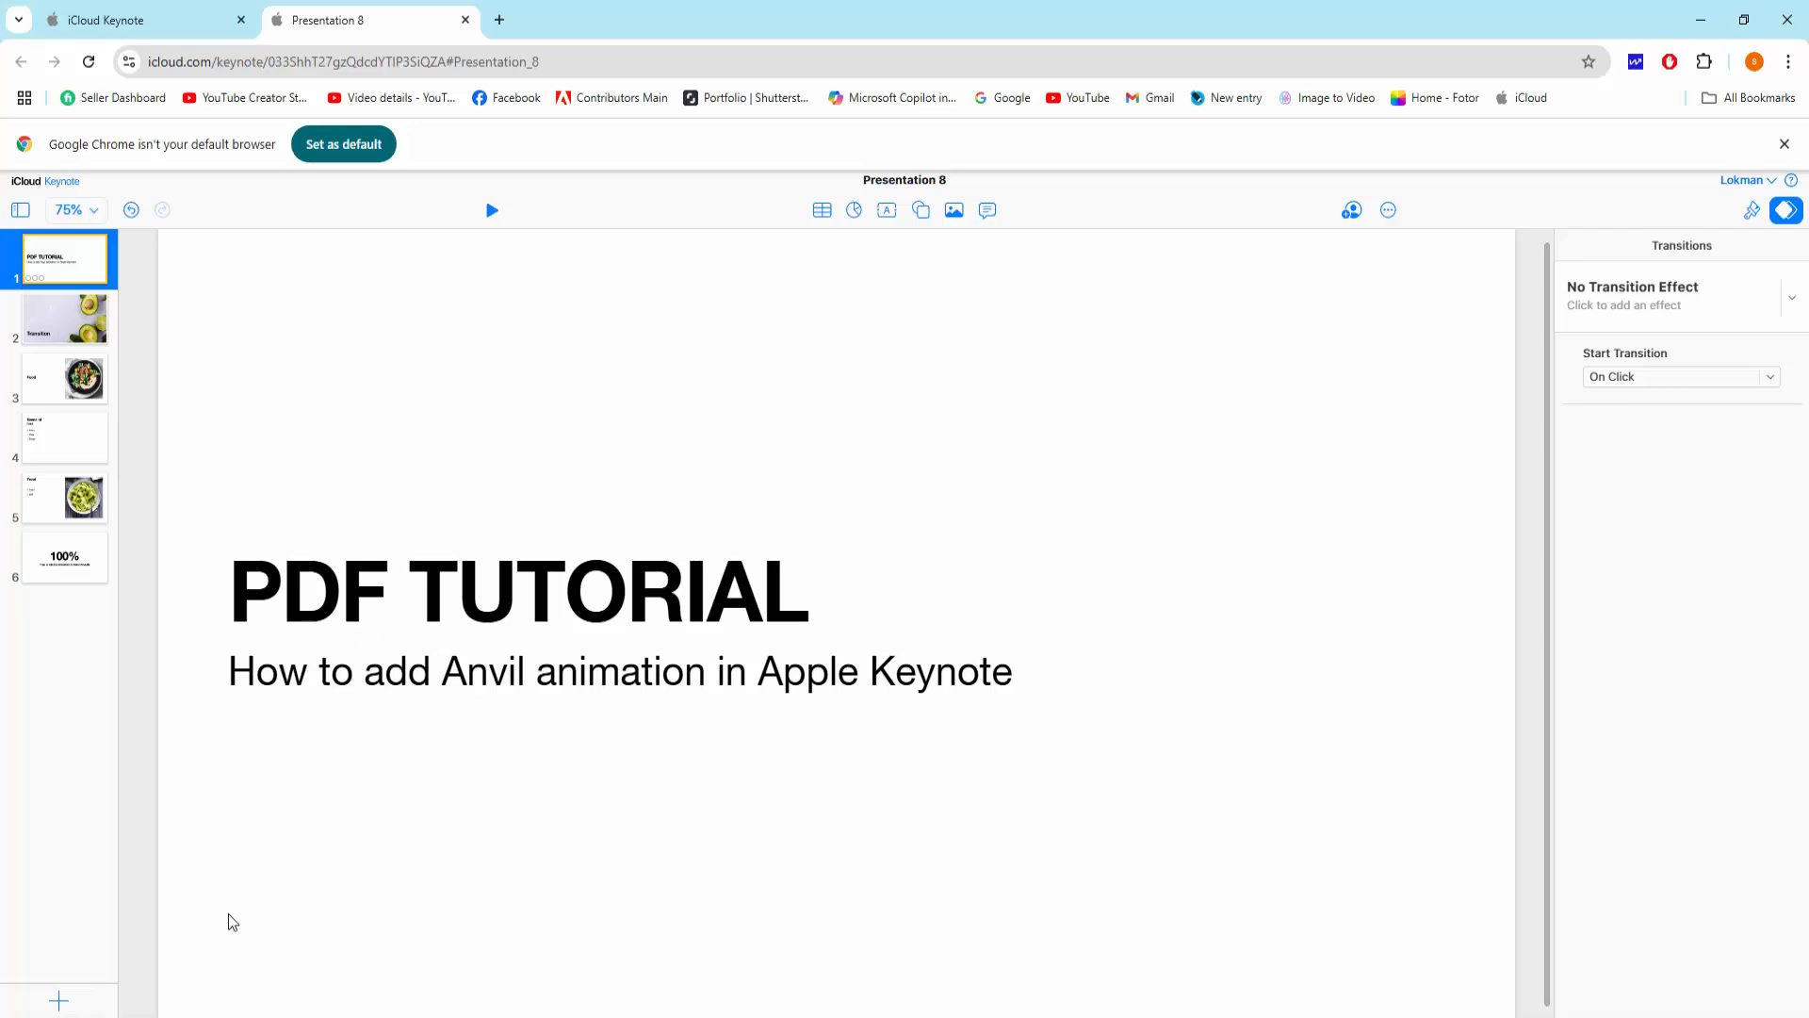